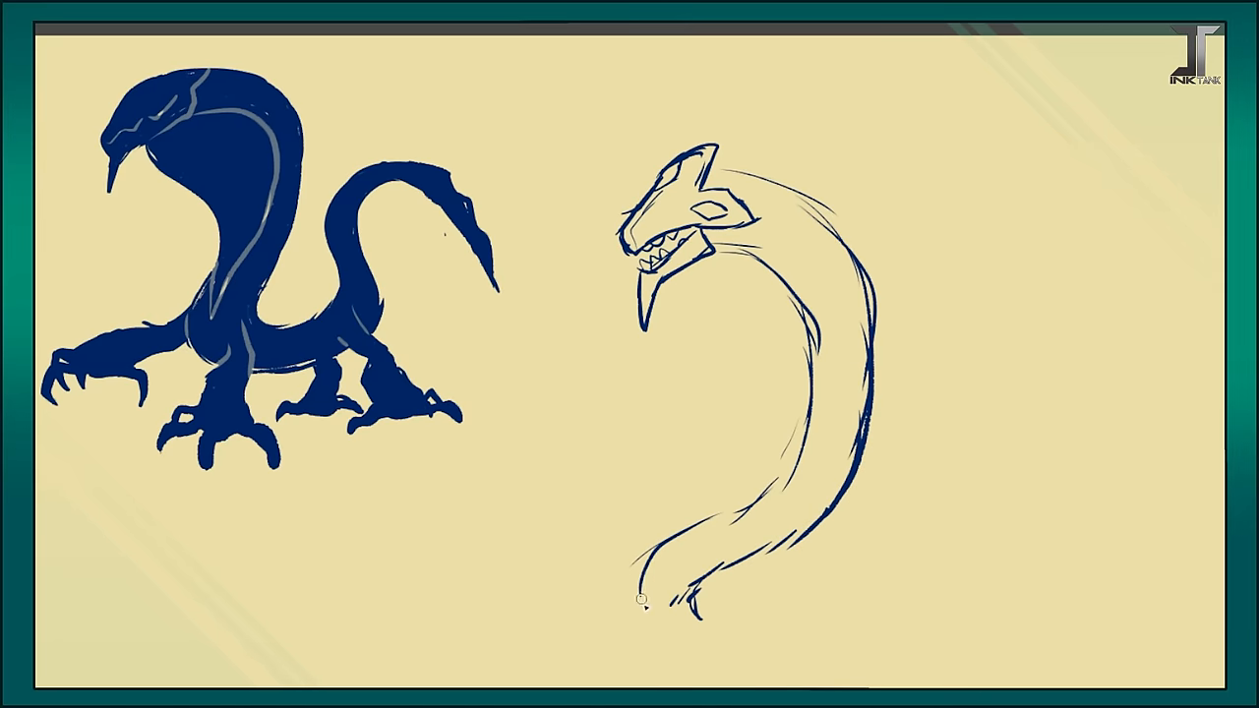
# Sketch the right-hand serpent's coiled lower body and long tail curving out to the right
pyautogui.moveTo(639, 591); pyautogui.dragTo(1063, 291)
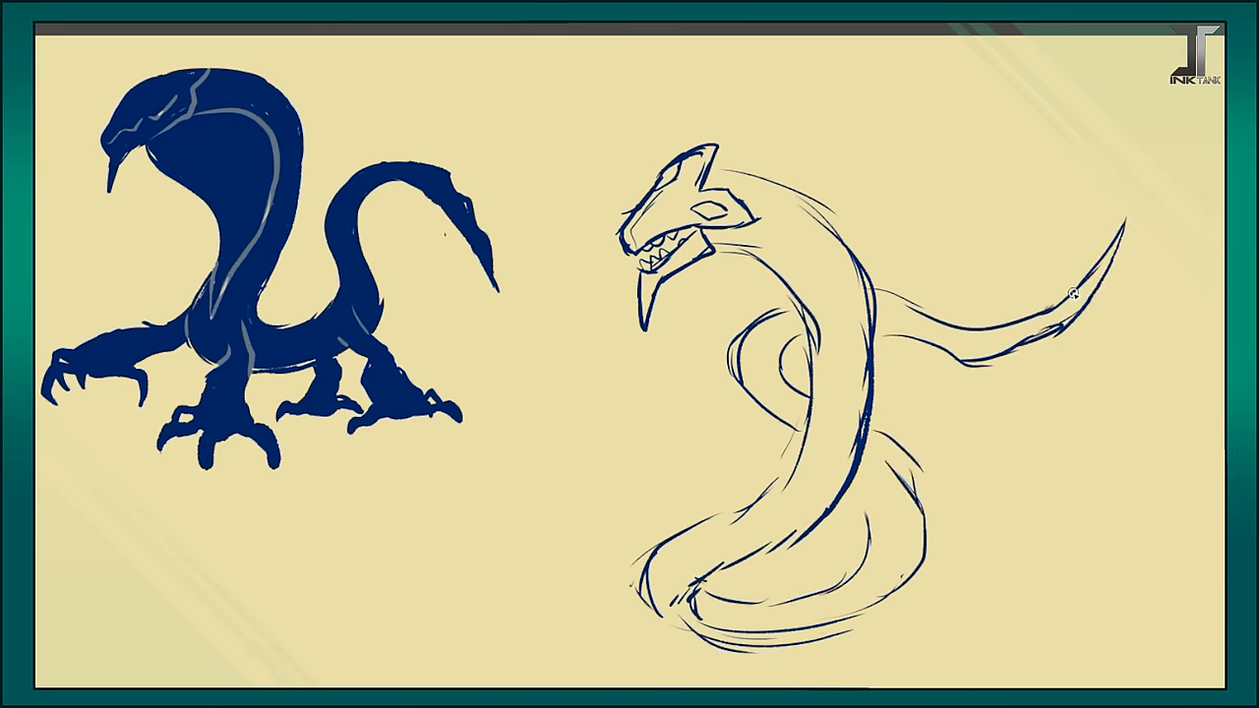